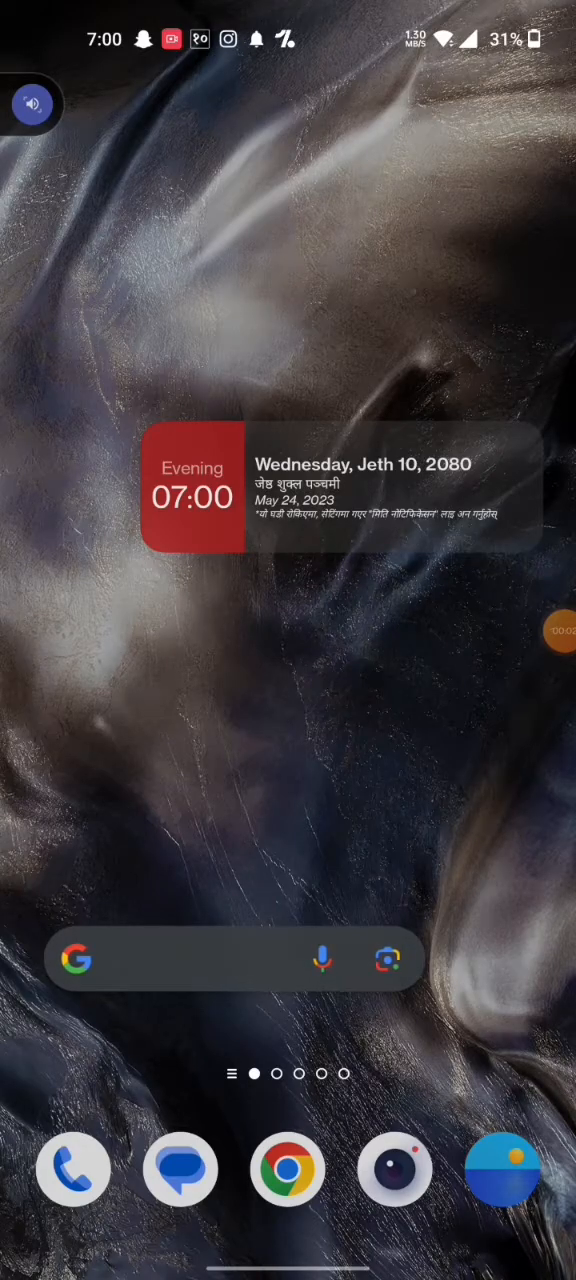
Step: Search Google for 'openai login' and open the OpenAI Login result
{"action": "type", "text": "openai"}
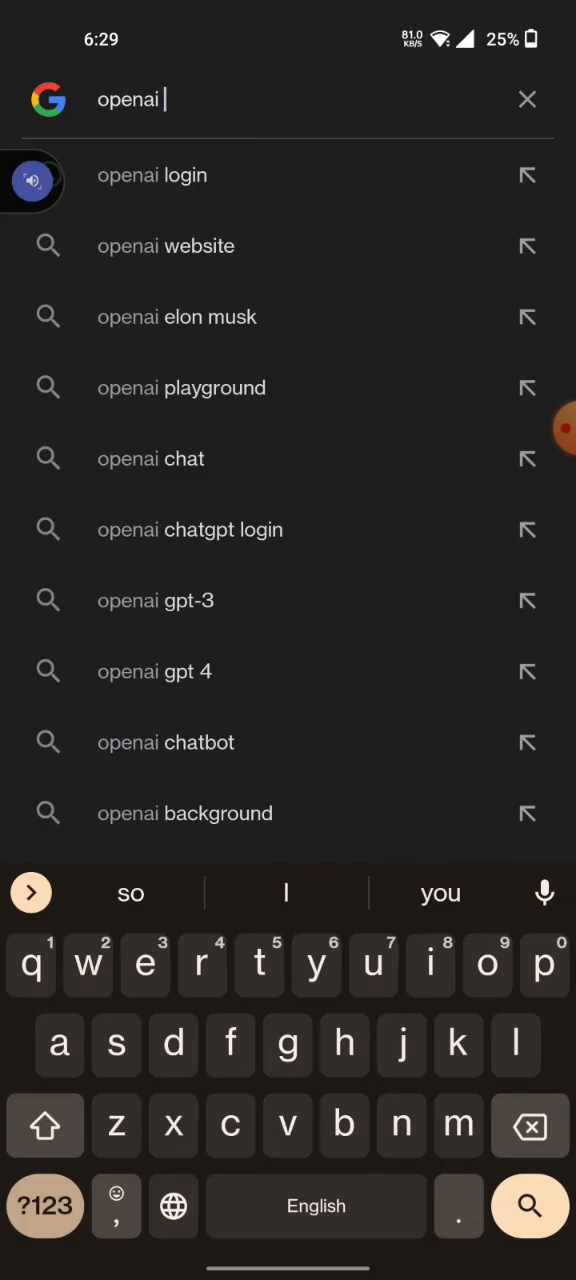
{"action": "left_click", "coordinate": [152, 175]}
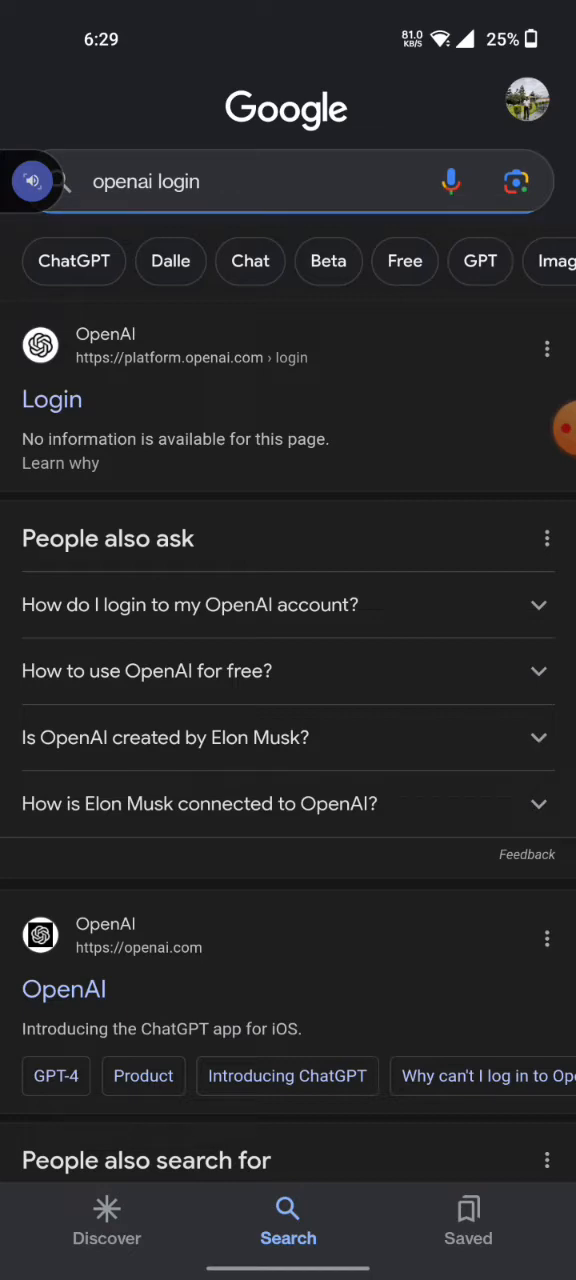
{"action": "left_click", "coordinate": [52, 399]}
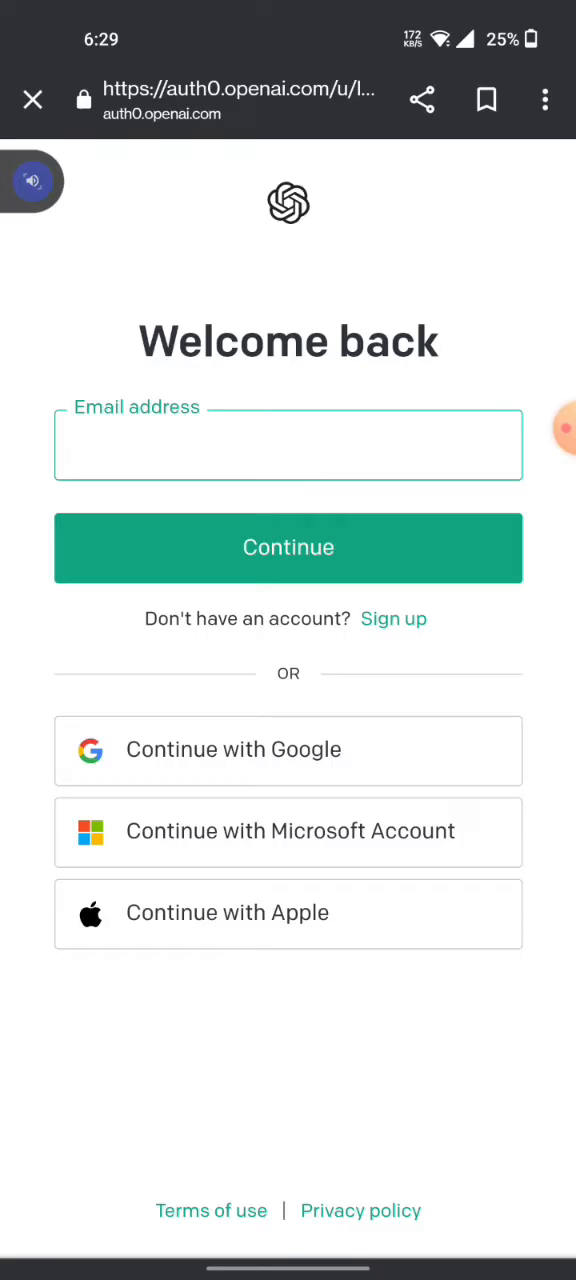
Step: Enter the saved 'rishi' Gmail address on the OpenAI sign-in page
{"action": "left_click", "coordinate": [393, 618]}
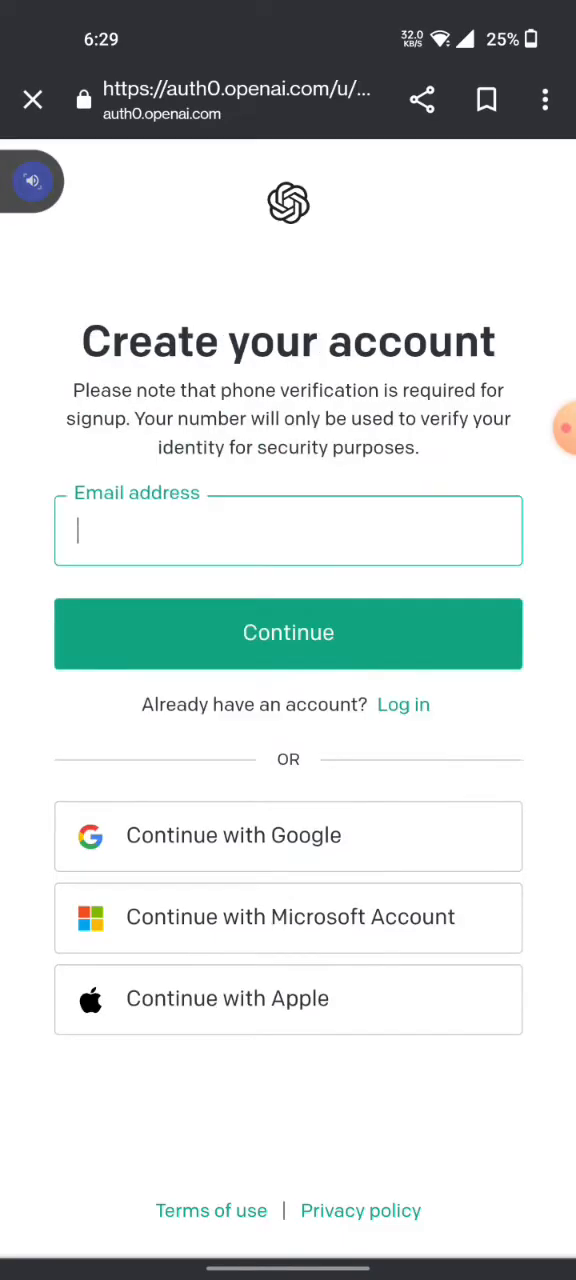
{"action": "left_click", "coordinate": [288, 531]}
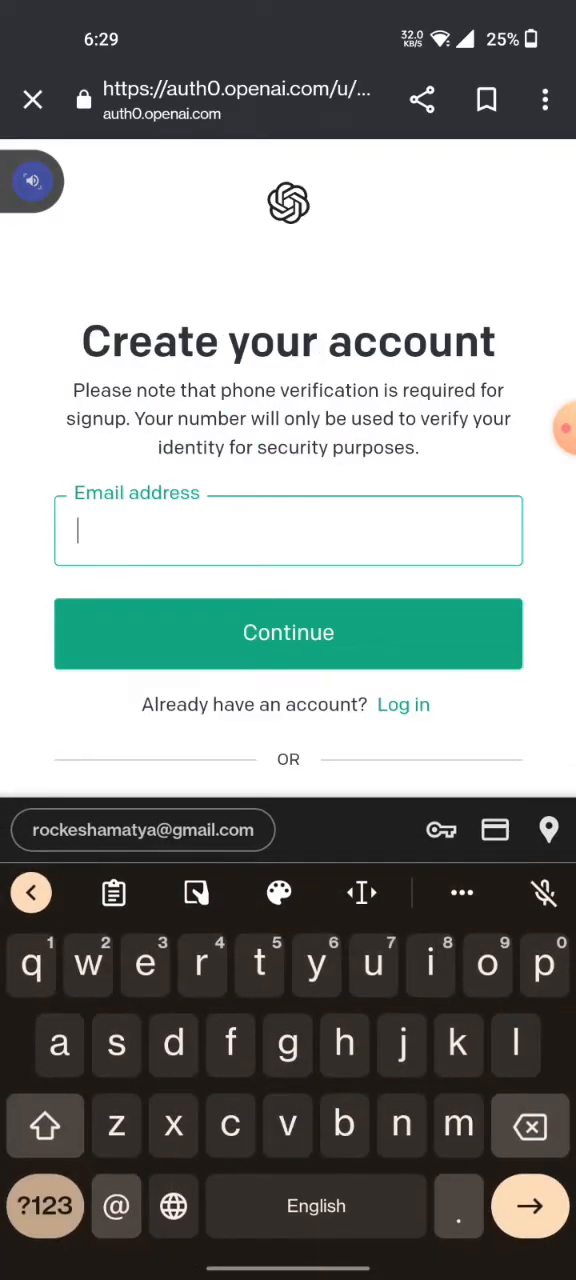
{"action": "type", "text": "rishi"}
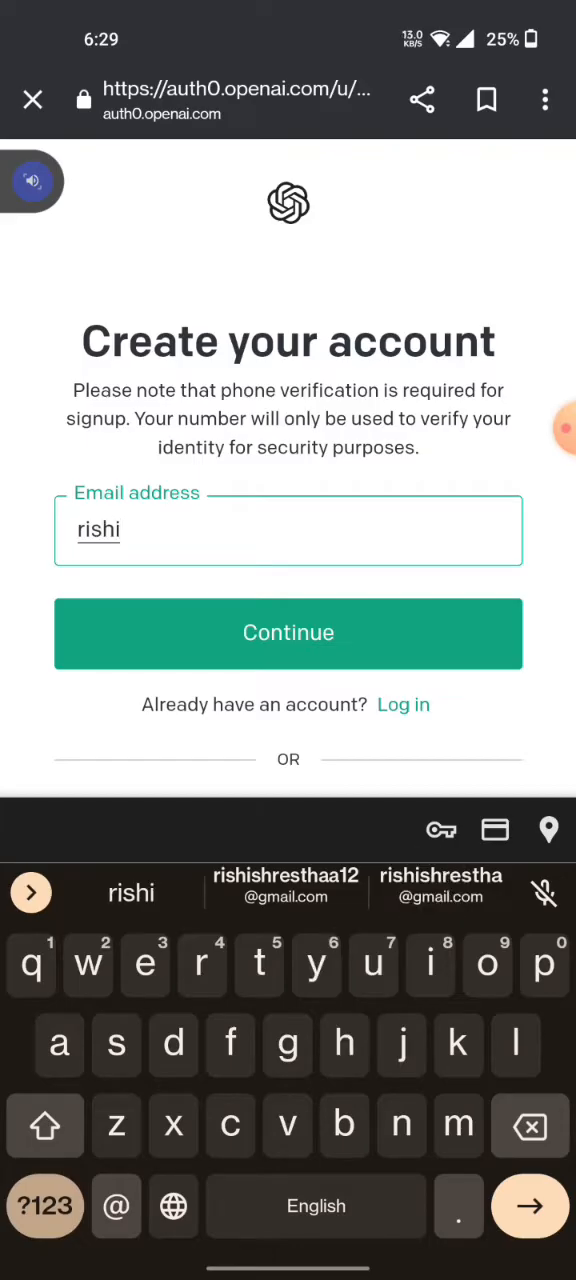
{"action": "left_click", "coordinate": [288, 633]}
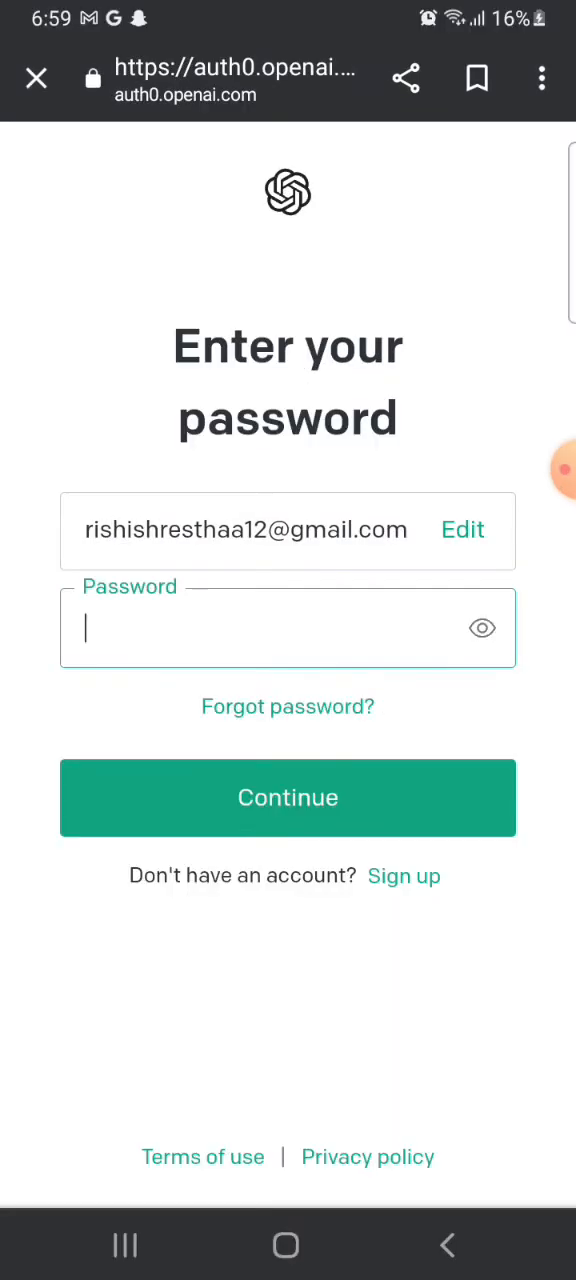
Step: Choose 'Forgot password?' and send reset instructions to that email
{"action": "left_click", "coordinate": [287, 706]}
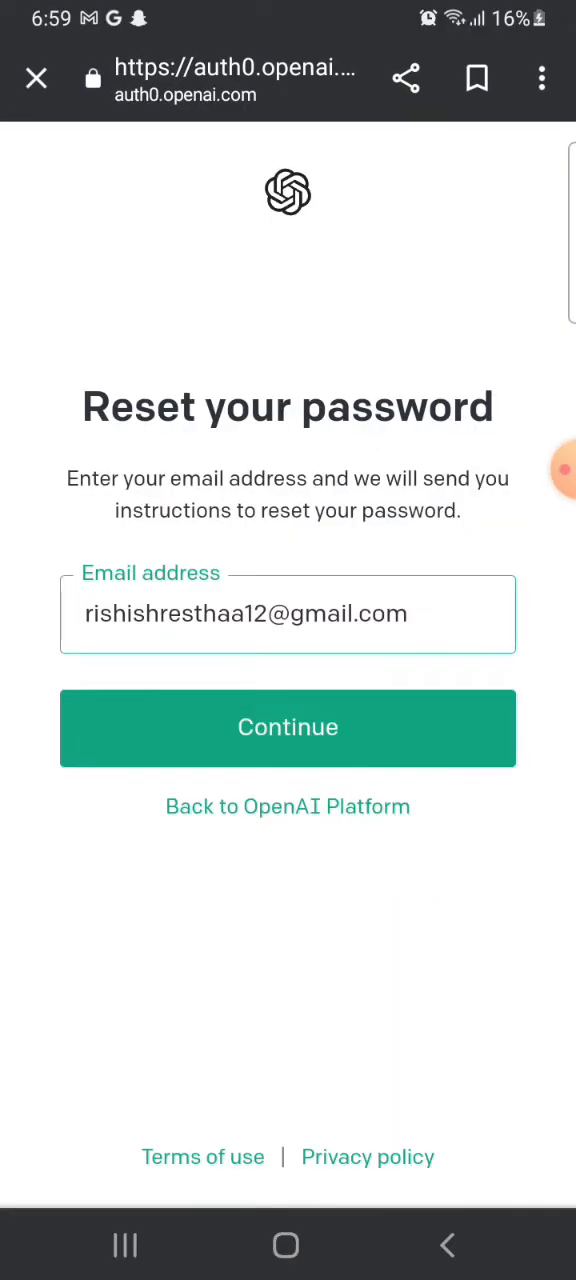
{"action": "left_click", "coordinate": [288, 727]}
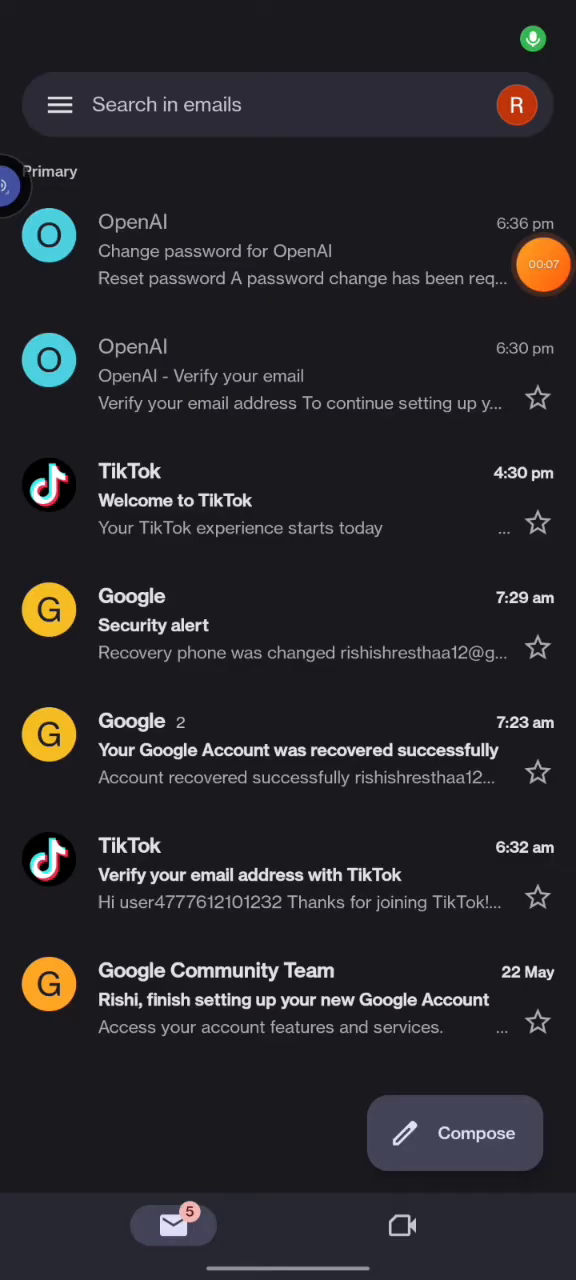
Step: Open the 'Change password for OpenAI' email and follow its Reset password link
{"action": "left_click", "coordinate": [300, 250]}
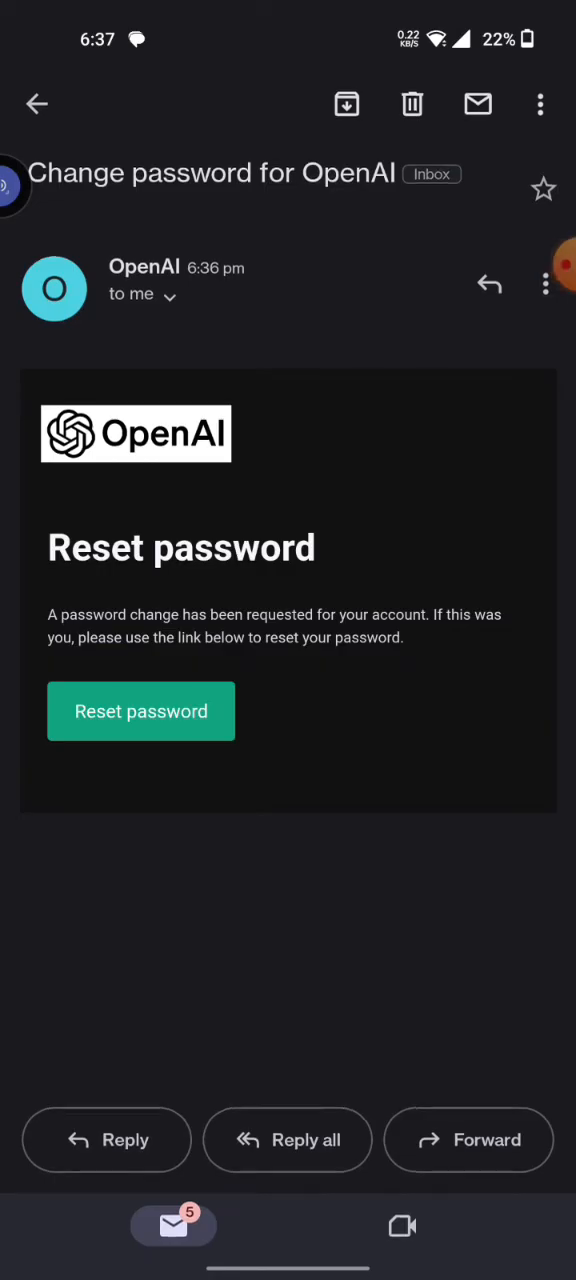
{"action": "left_click", "coordinate": [141, 711]}
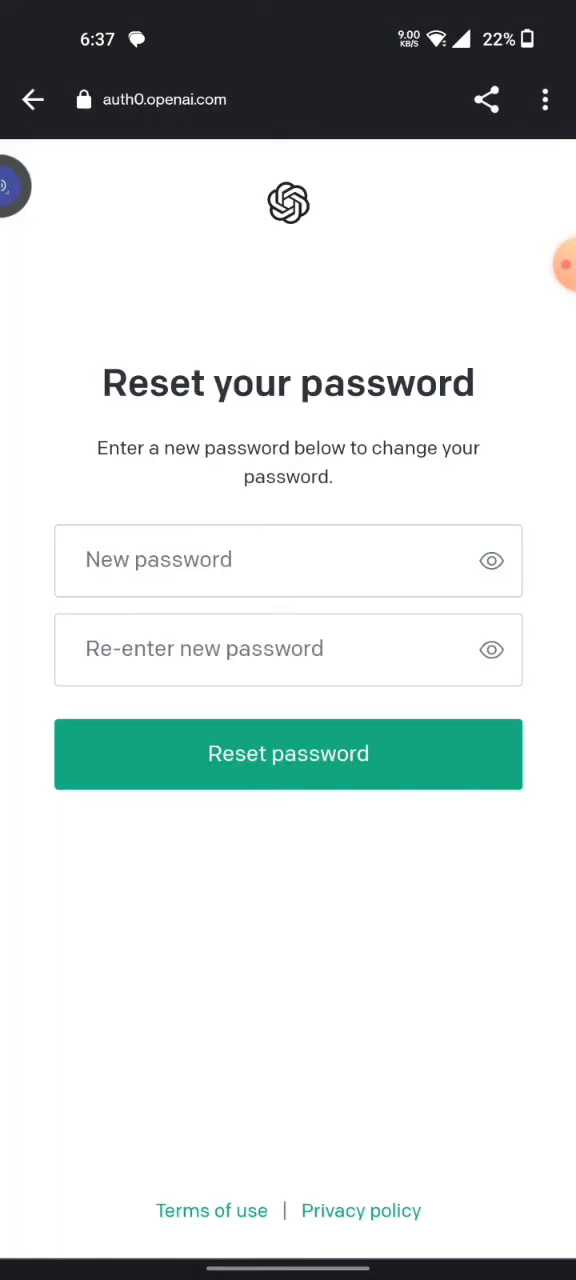
{"action": "left_click", "coordinate": [288, 560]}
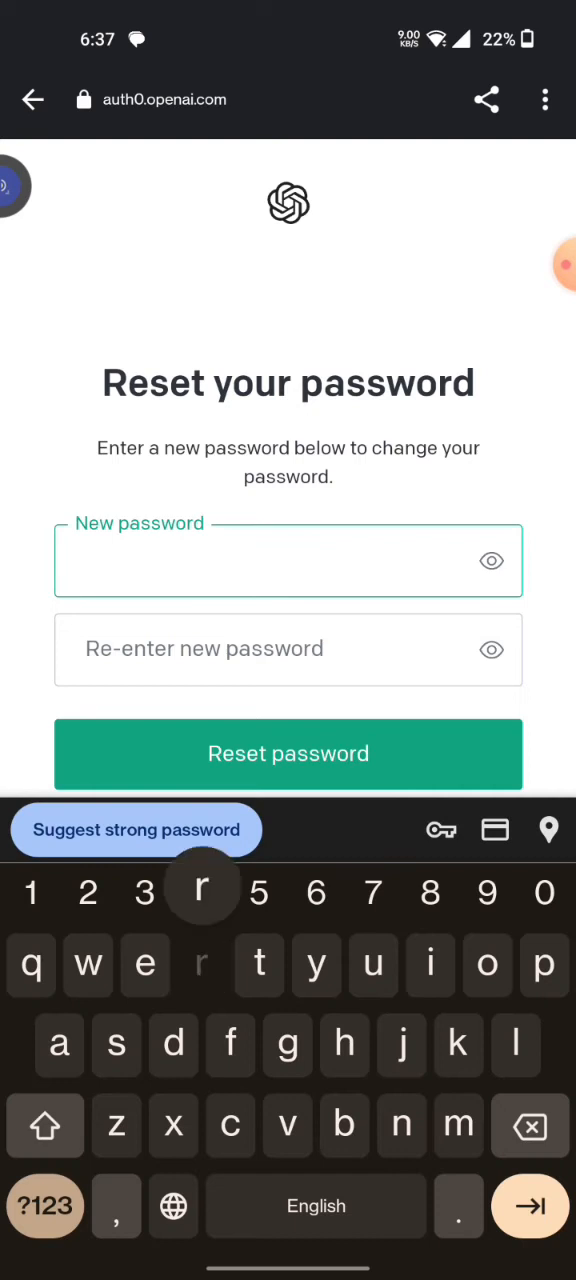
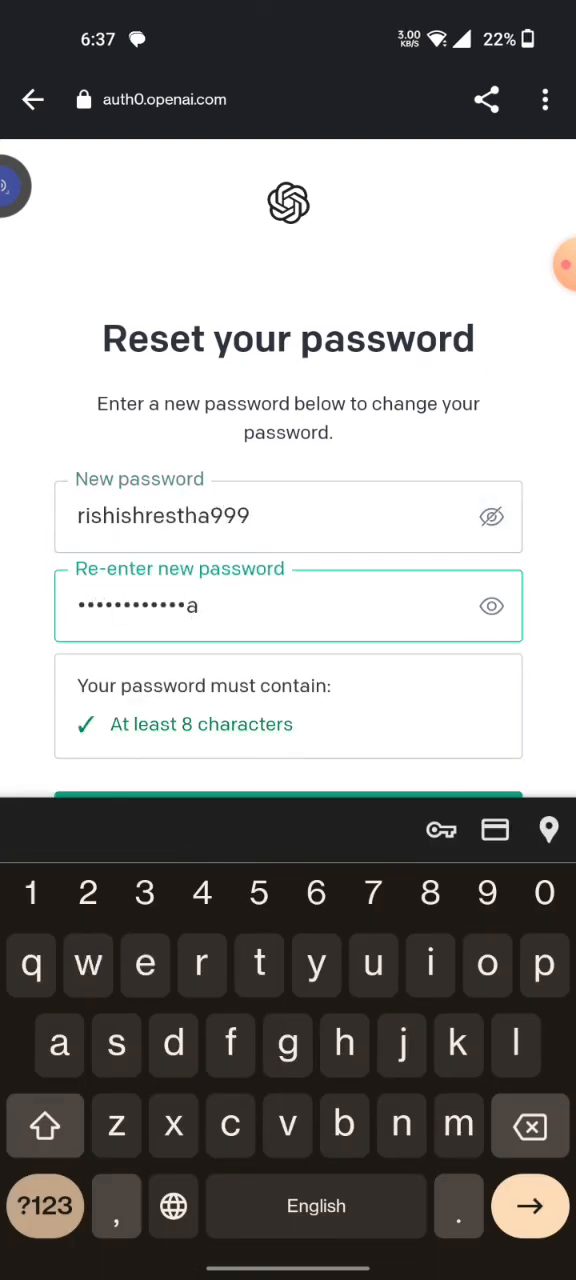
{"action": "left_click", "coordinate": [491, 605]}
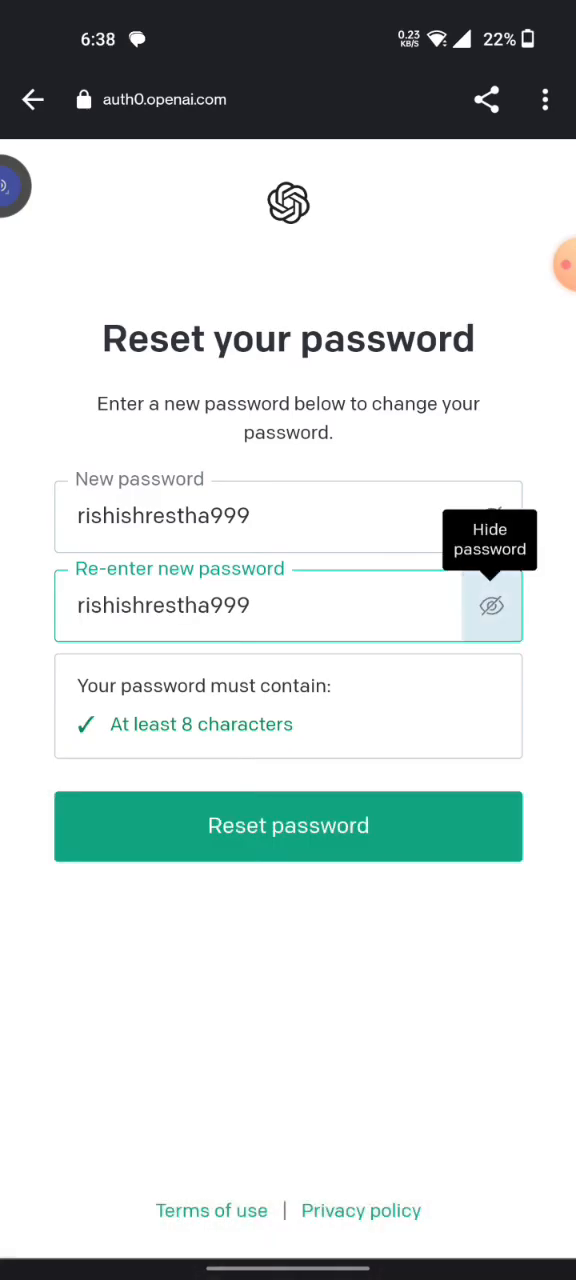